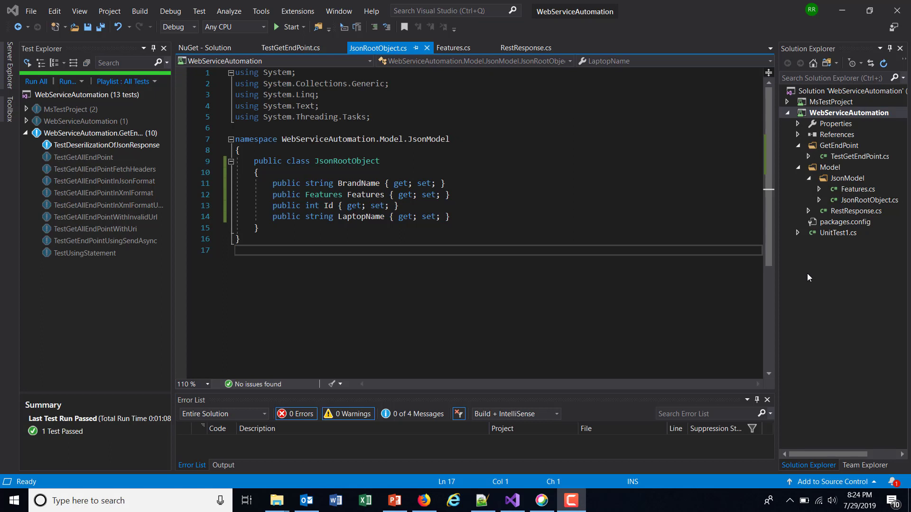
# Open the context menu of the WebServiceAutomation solution node in Solution Explorer.
pyautogui.rightClick(848, 113)
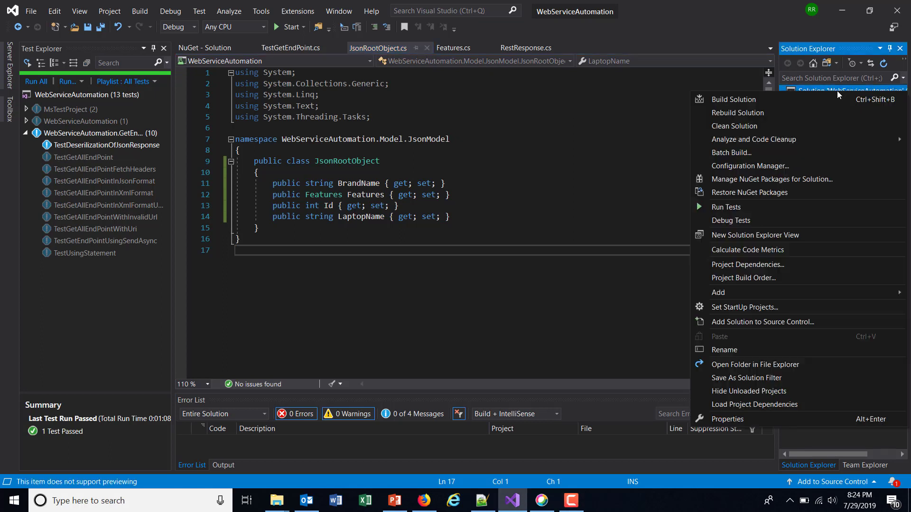
pyautogui.moveTo(749, 192)
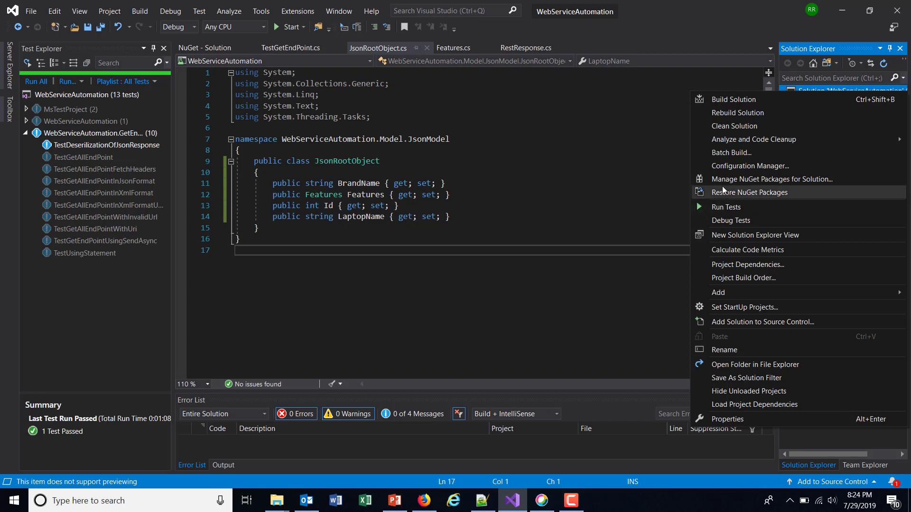
# Open Manage NuGet Packages for Solution and start installing the Json.Net package.
pyautogui.click(771, 179)
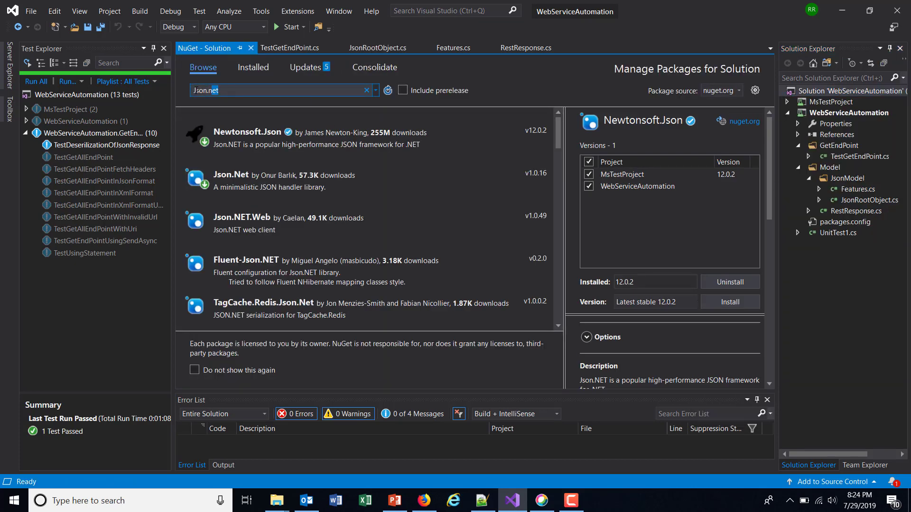
pyautogui.moveTo(285, 196)
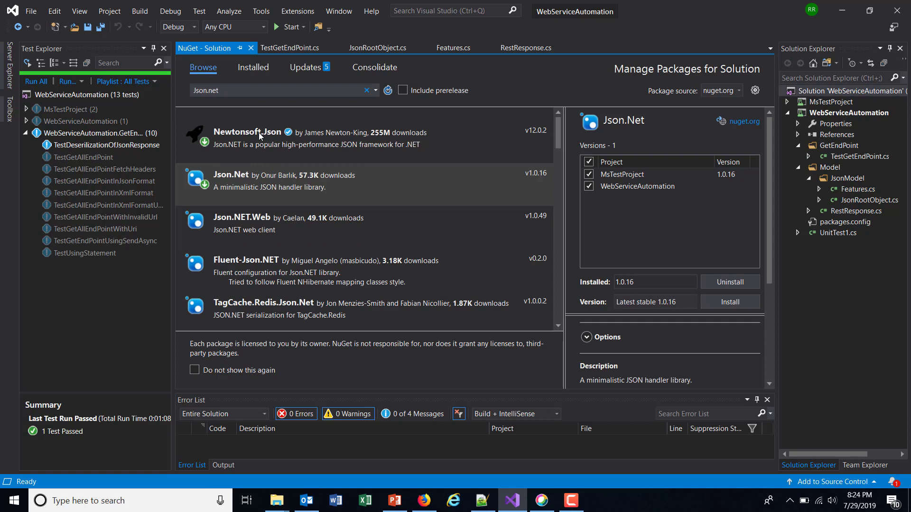
pyautogui.moveTo(270, 155)
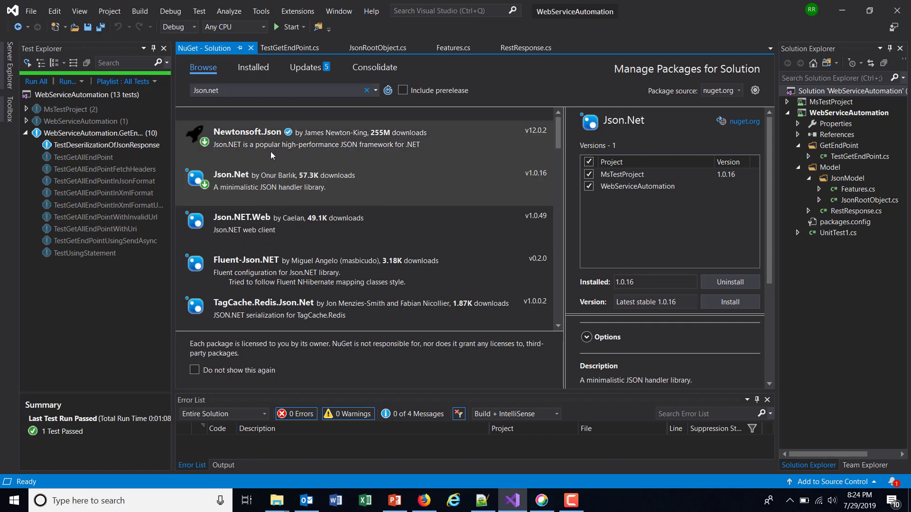
pyautogui.moveTo(271, 155)
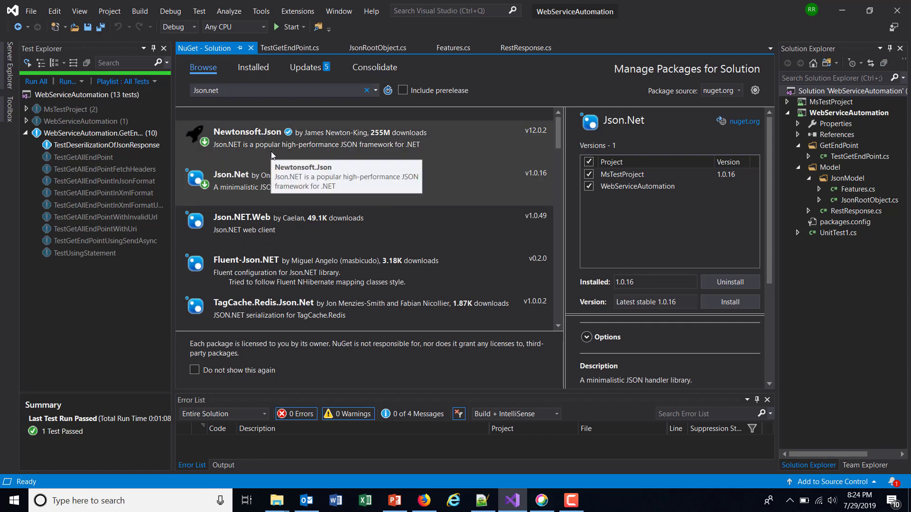
pyautogui.moveTo(715, 271)
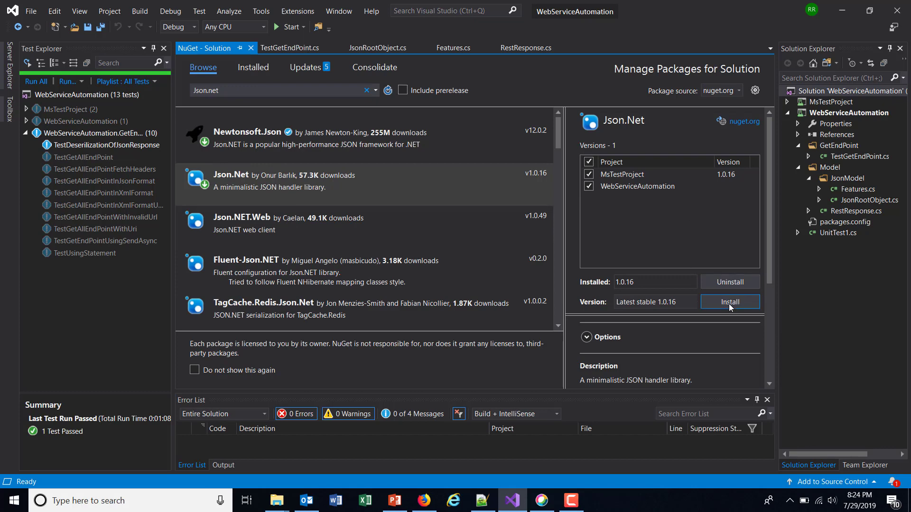
pyautogui.click(729, 302)
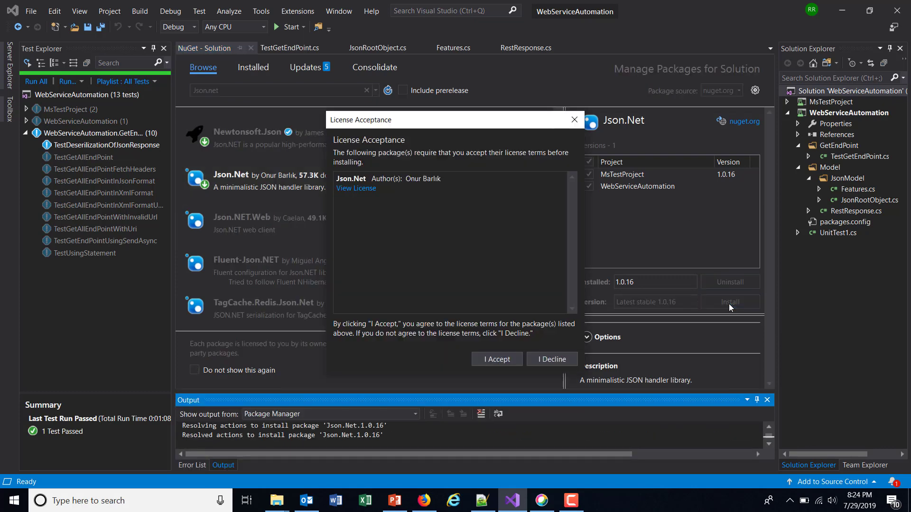
# Accept the Json.Net license and view installed packages, showing Json.Net 1.0.16.
pyautogui.click(496, 359)
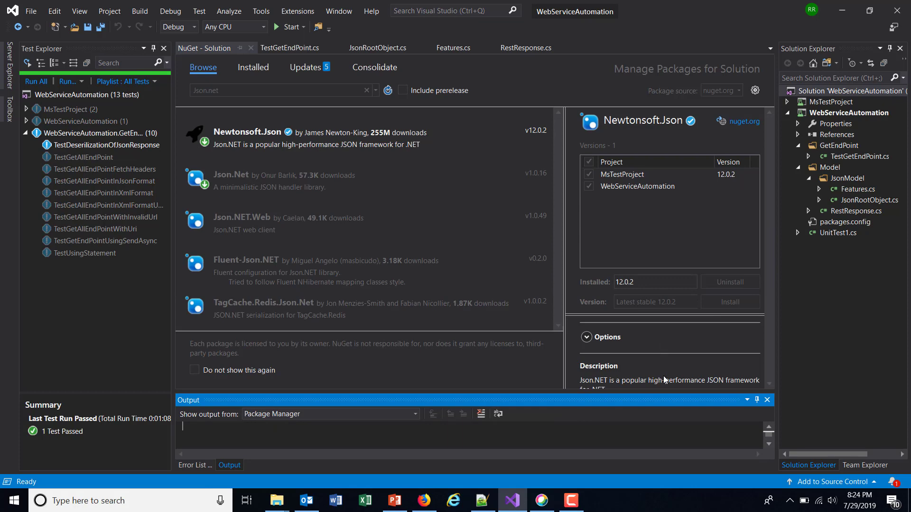
pyautogui.click(253, 67)
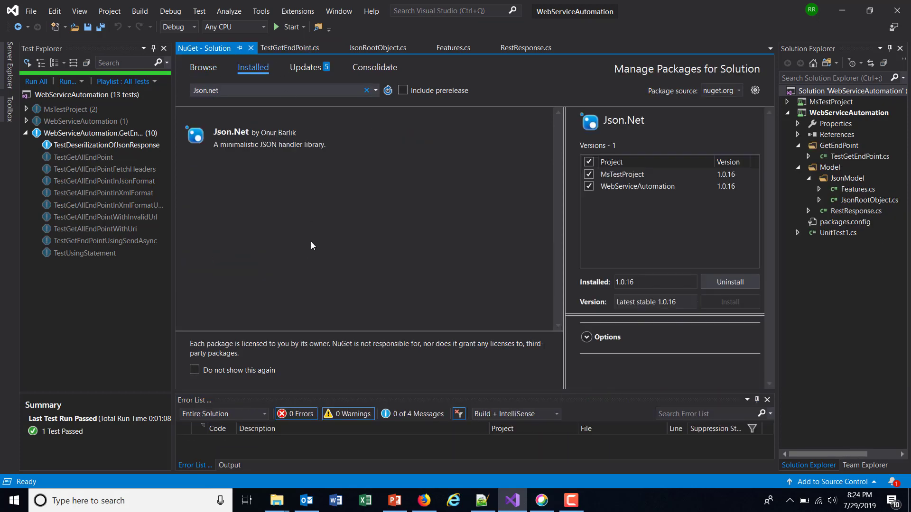